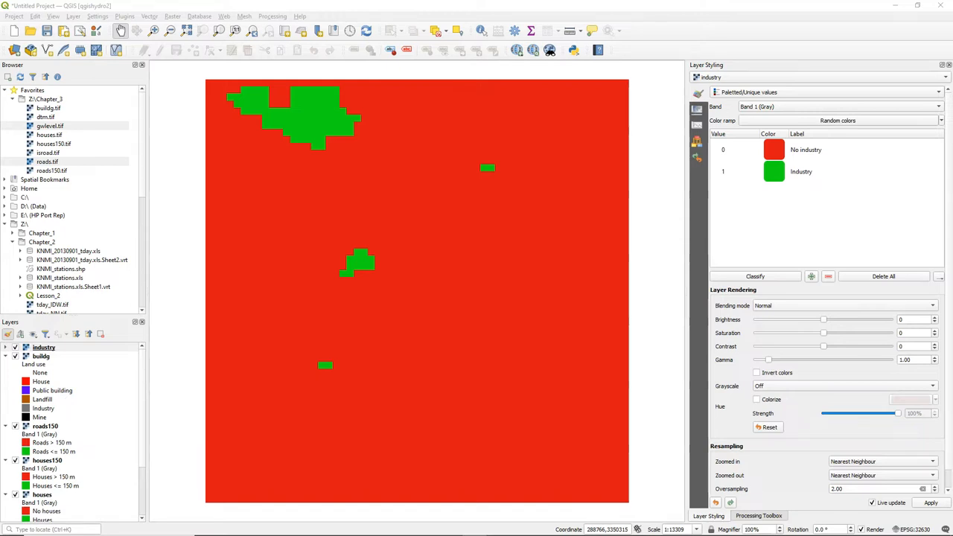
Step: Reach the Proximity (Raster Distance) tool under Raster > Analysis with Industry as input
{"action": "left_click", "coordinate": [173, 15]}
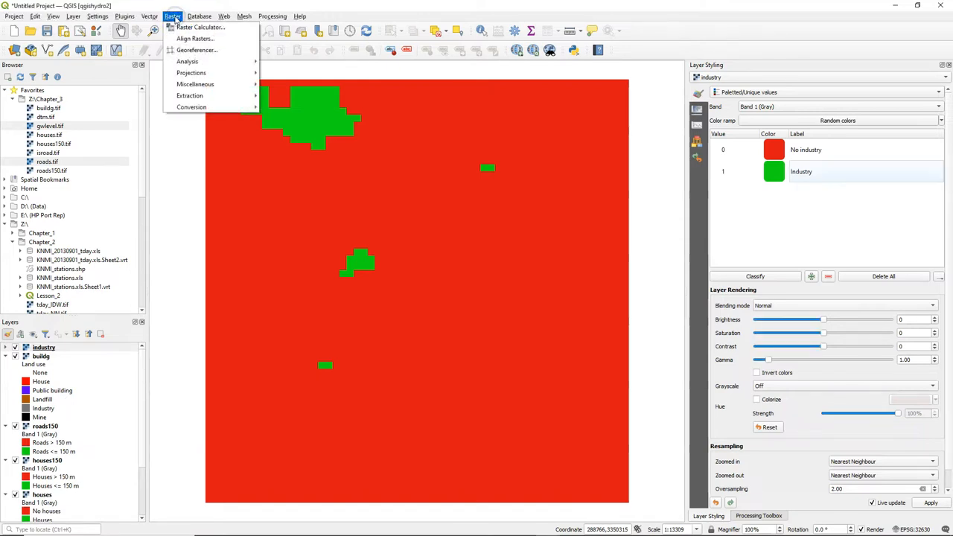
{"action": "mouse_move", "coordinate": [188, 61]}
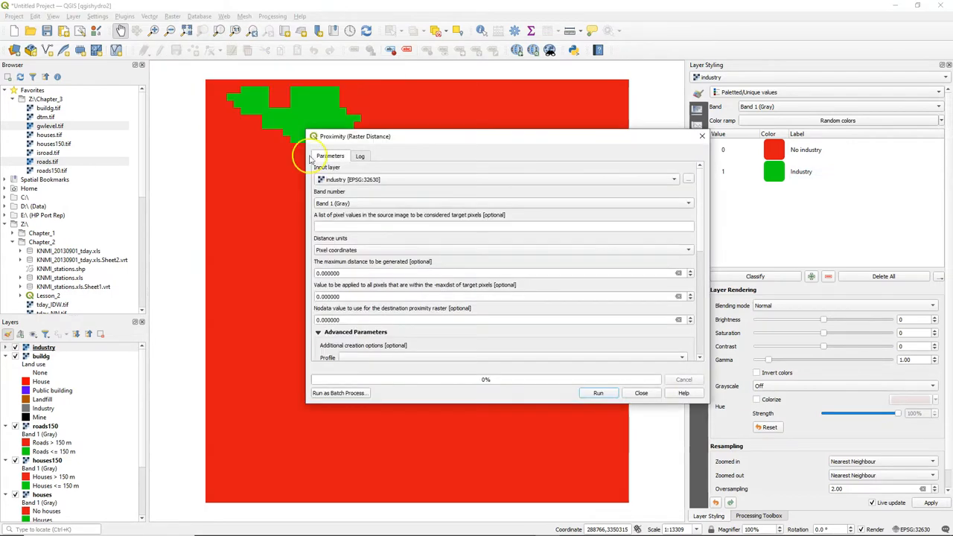
Step: Compute inddist.tif with georeferenced-coordinate distances, run it and add the grayscale result to the map
{"action": "left_click", "coordinate": [503, 250]}
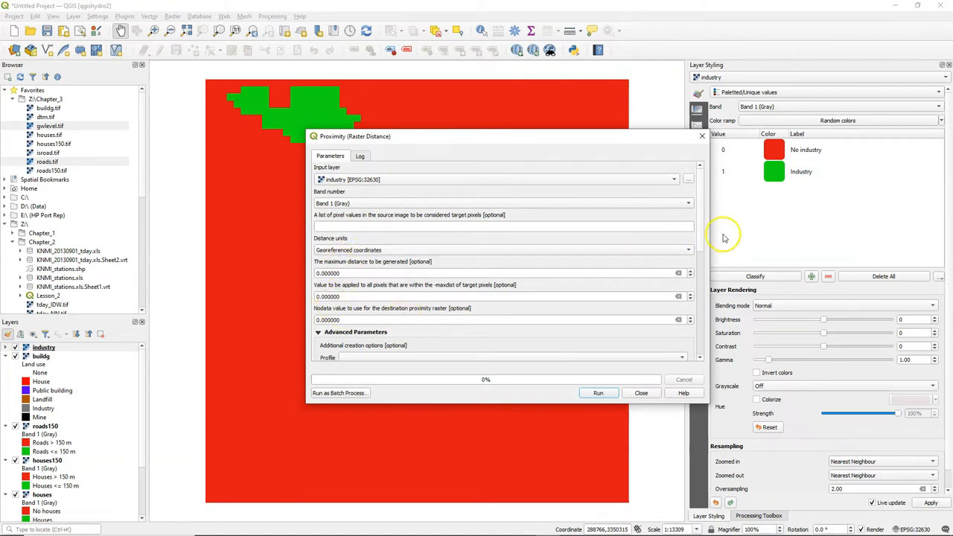
{"action": "scroll", "scroll_direction": "down", "scroll_amount": 3}
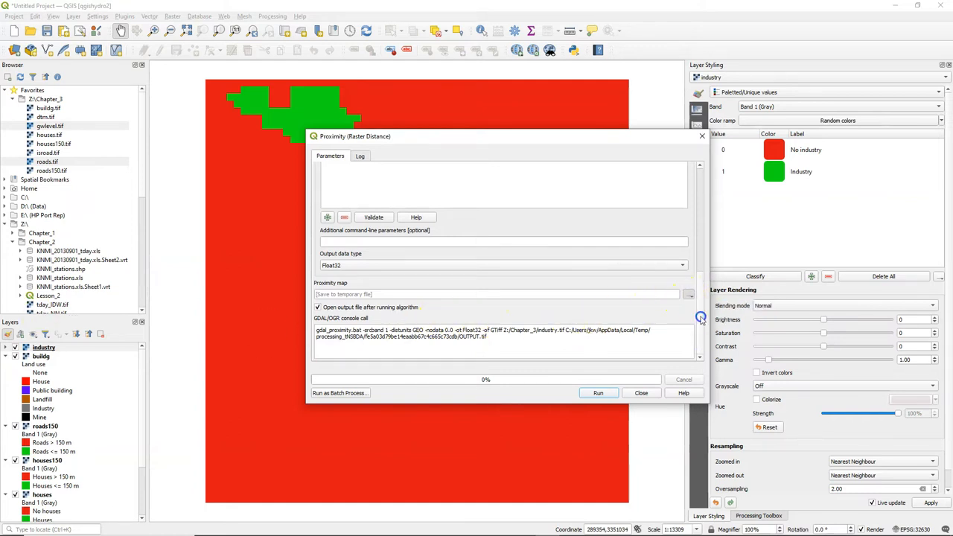
{"action": "left_click", "coordinate": [688, 295]}
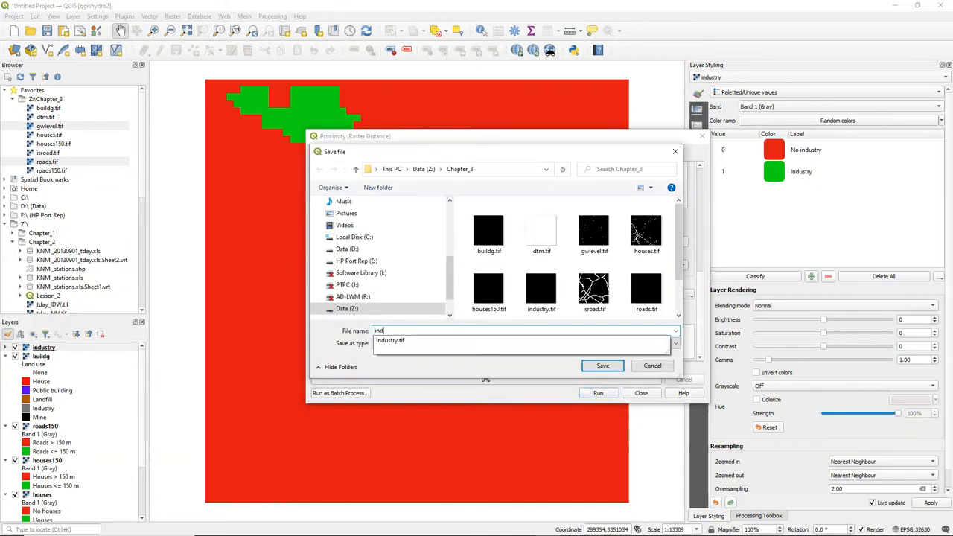
{"action": "left_click", "coordinate": [602, 367]}
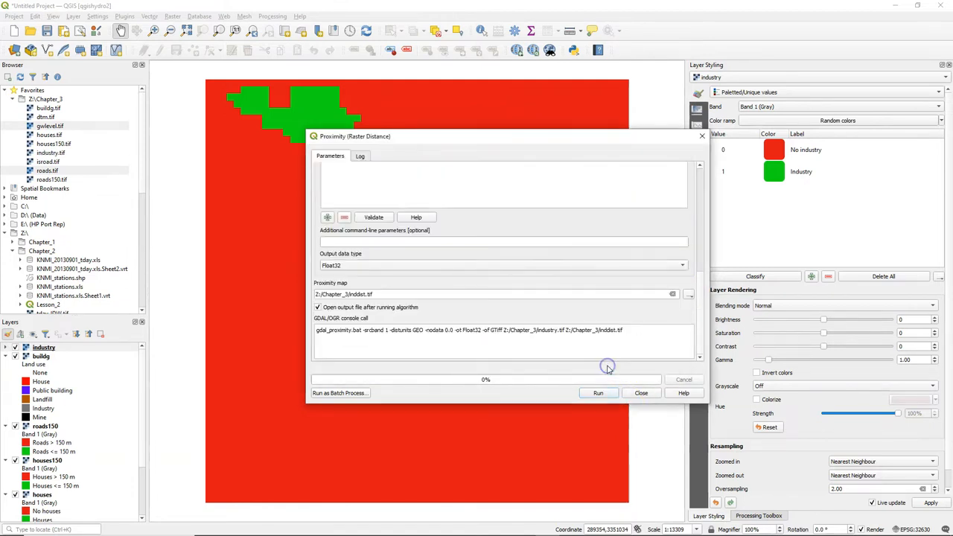
{"action": "left_click", "coordinate": [598, 394]}
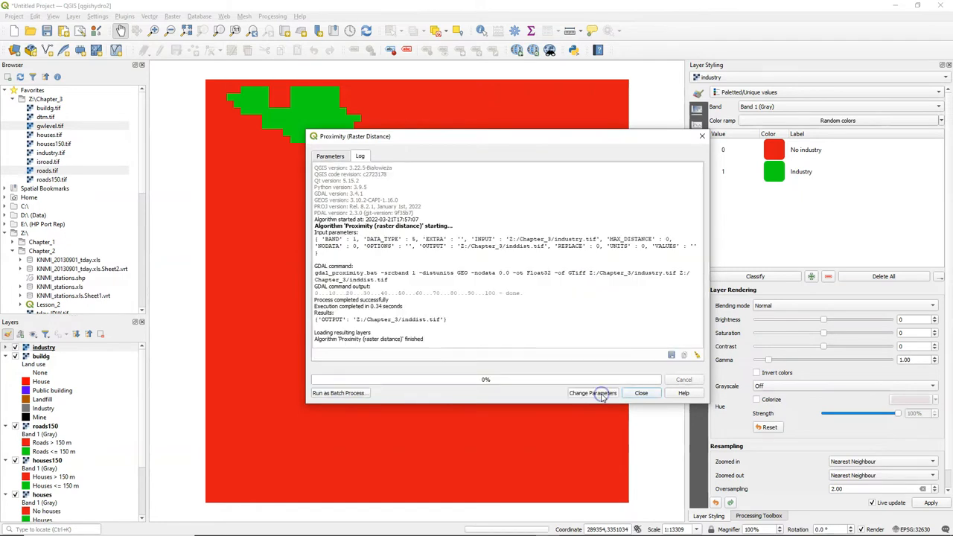
{"action": "left_click", "coordinate": [640, 393]}
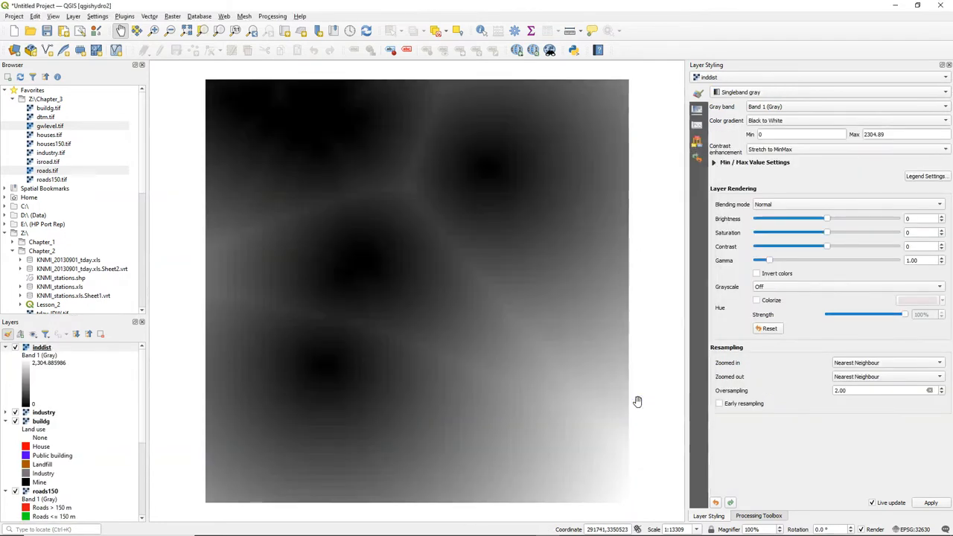
{"action": "mouse_move", "coordinate": [607, 405]}
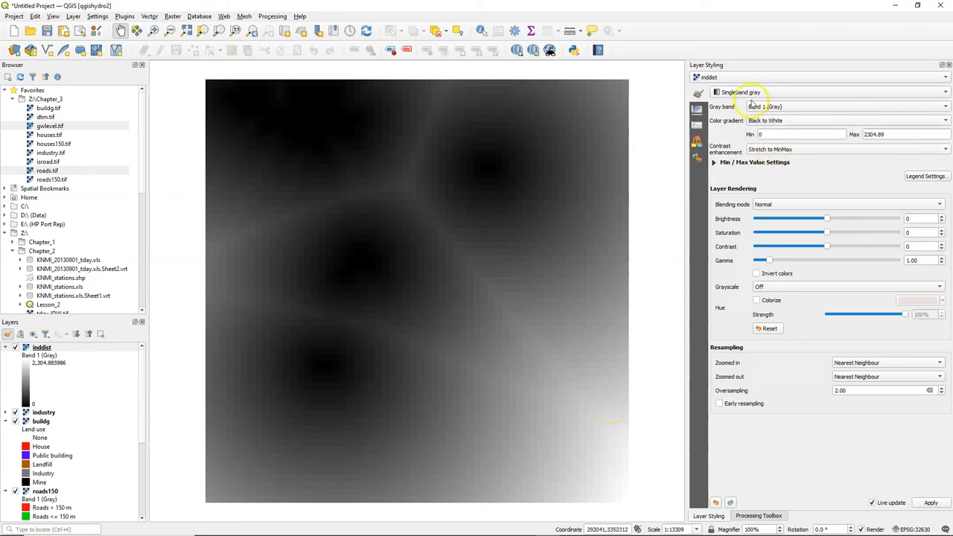
Step: Render inddist as Singleband pseudocolor with a red-to-blue ramp
{"action": "left_click", "coordinate": [828, 92]}
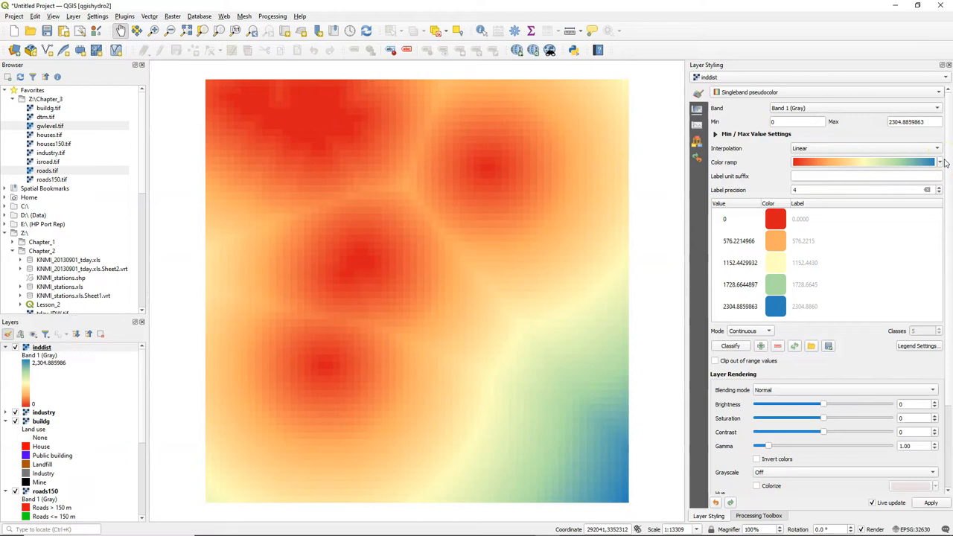
{"action": "left_click", "coordinate": [173, 14]}
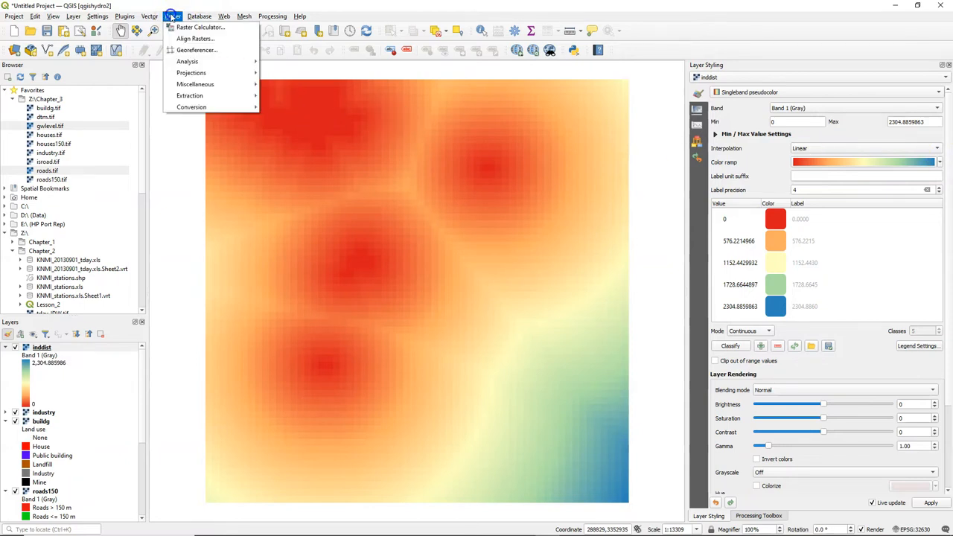
Step: Build the Raster Calculator expression "inddist@1" >= 300
{"action": "left_click", "coordinate": [200, 27]}
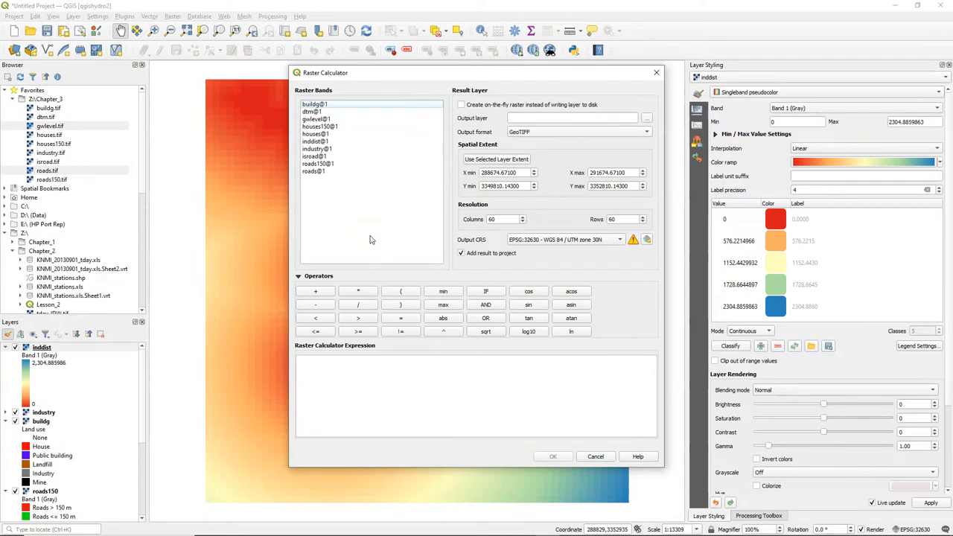
{"action": "double_click", "coordinate": [314, 142]}
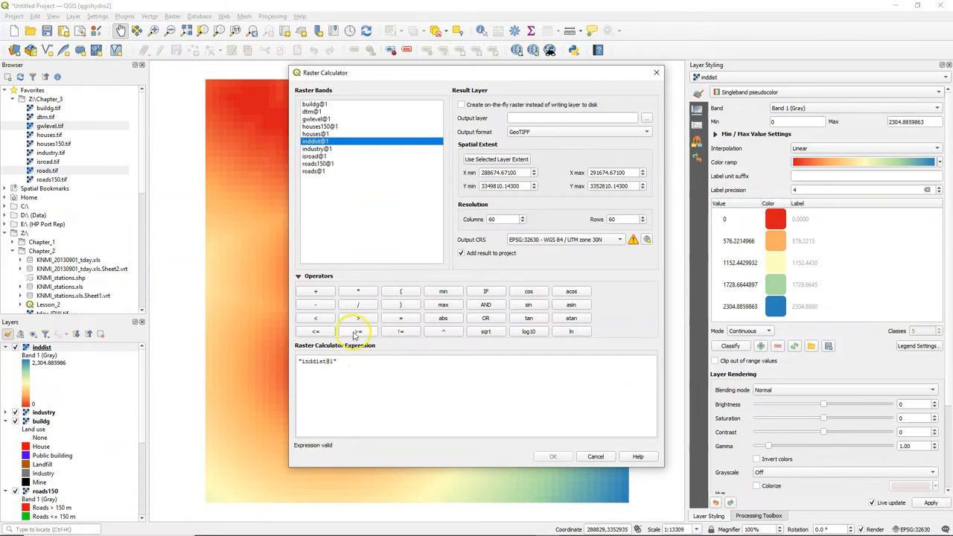
{"action": "left_click", "coordinate": [358, 331]}
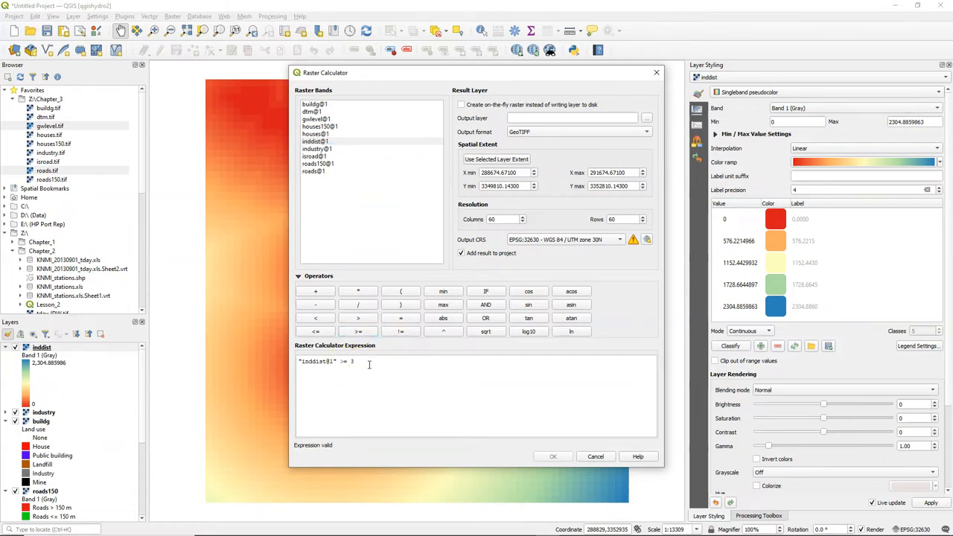
{"action": "type", "text": "00"}
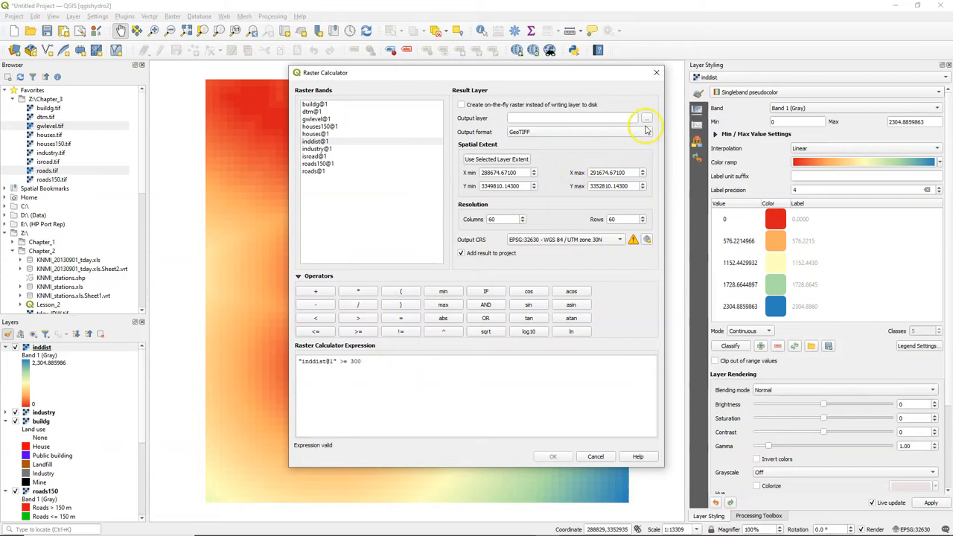
Step: Save the result as ind300m.tif and run the calculation to add the new raster
{"action": "left_click", "coordinate": [646, 119]}
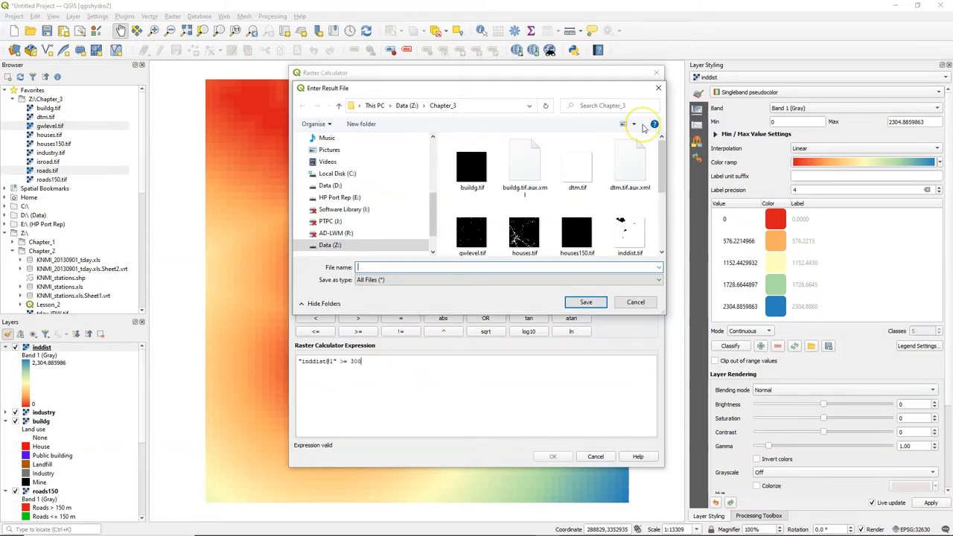
{"action": "mouse_move", "coordinate": [644, 125]}
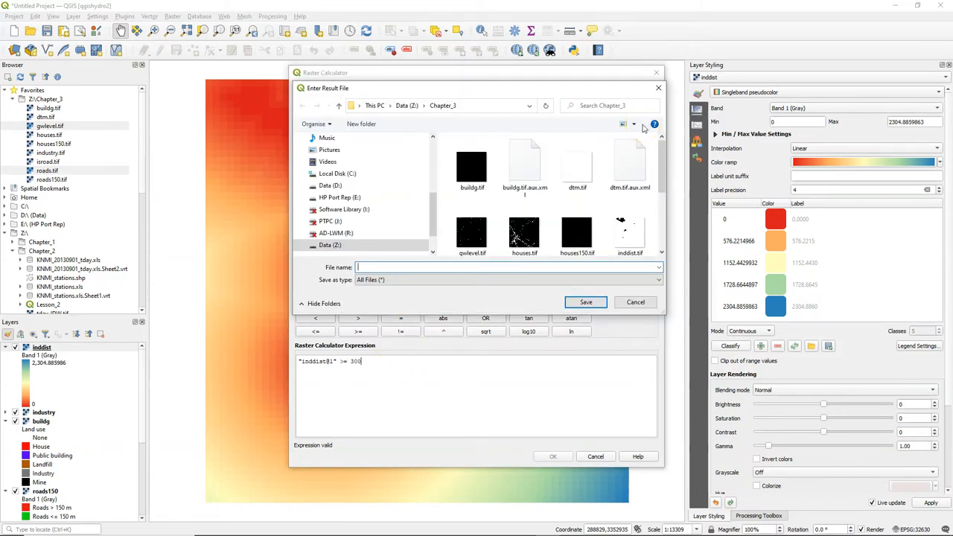
{"action": "type", "text": "ind300m.tif"}
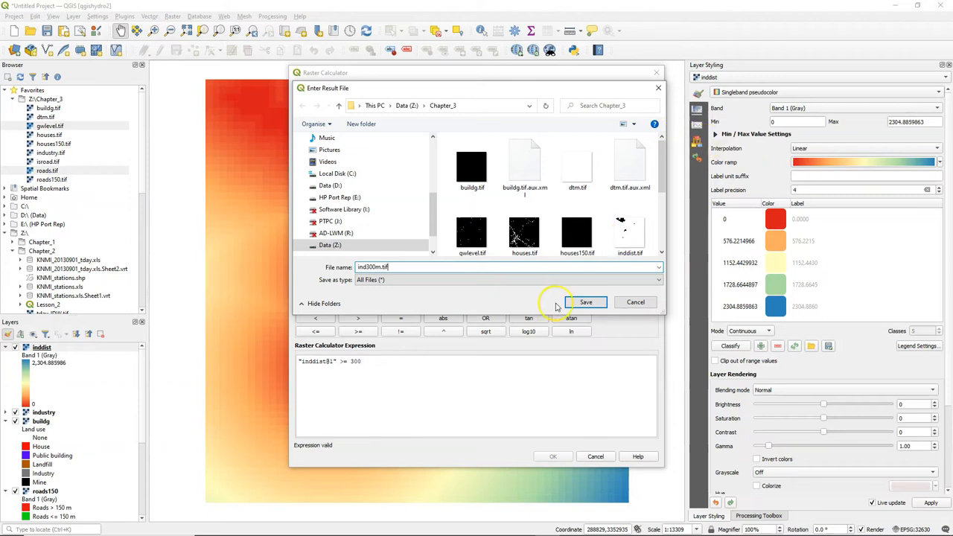
{"action": "left_click", "coordinate": [587, 301]}
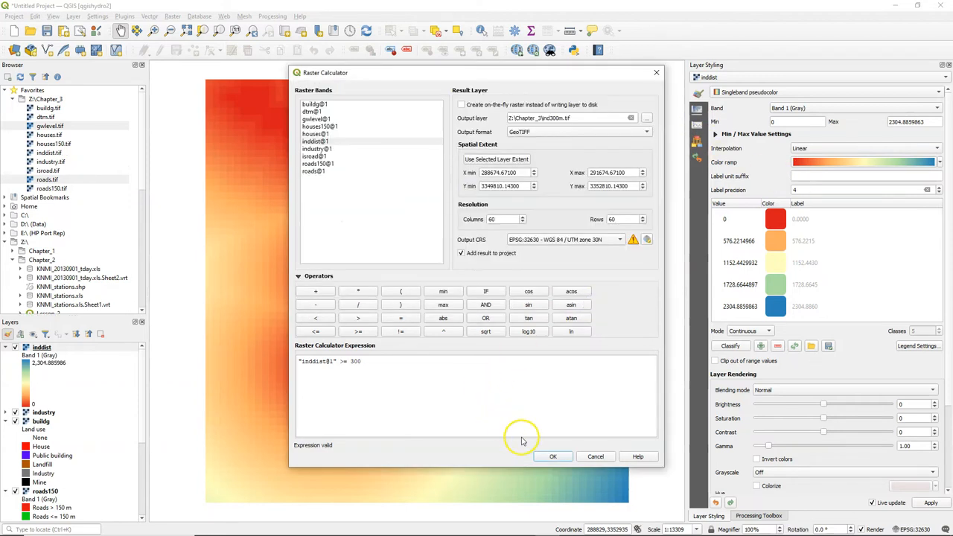
{"action": "left_click", "coordinate": [553, 456]}
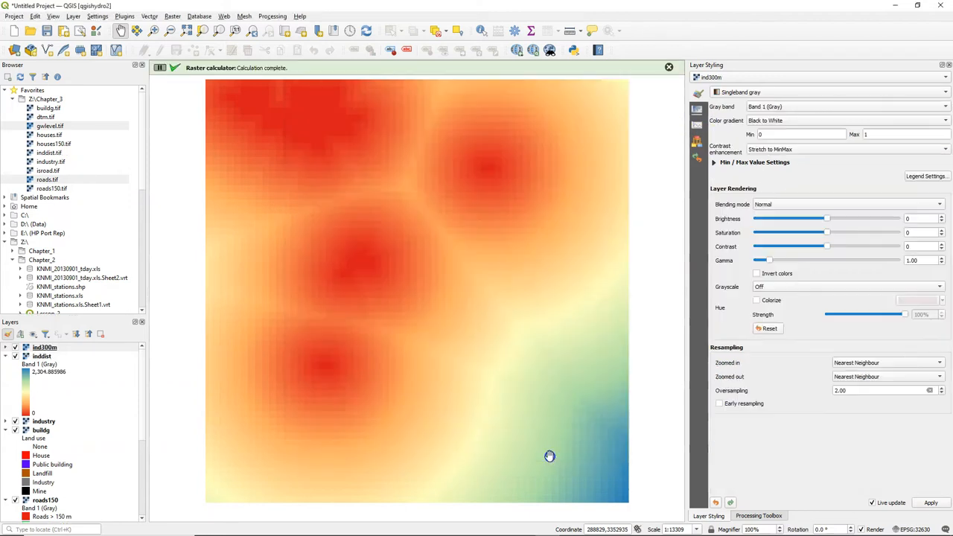
Step: Paste the red/green Paletted/Unique values style onto the ind300m layer
{"action": "right_click", "coordinate": [42, 356]}
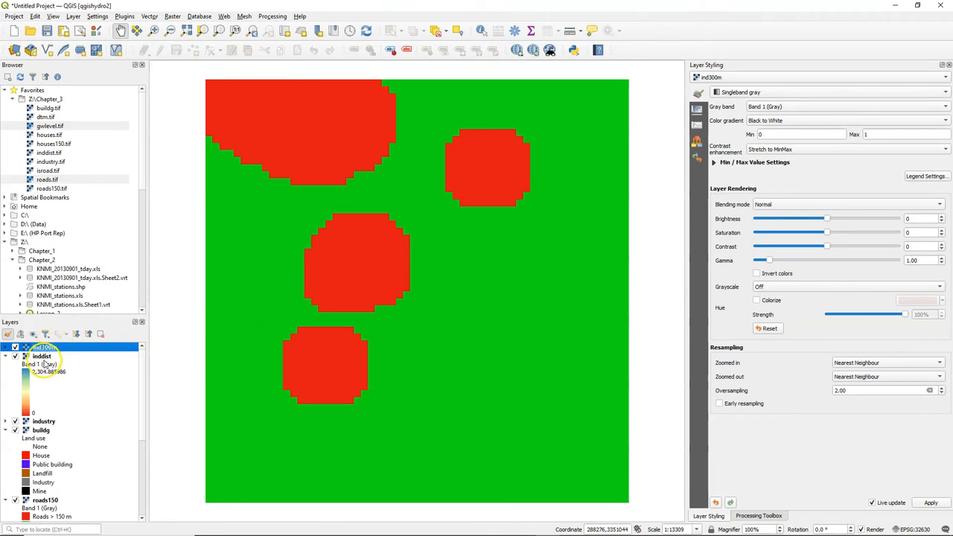
{"action": "left_click", "coordinate": [42, 355]}
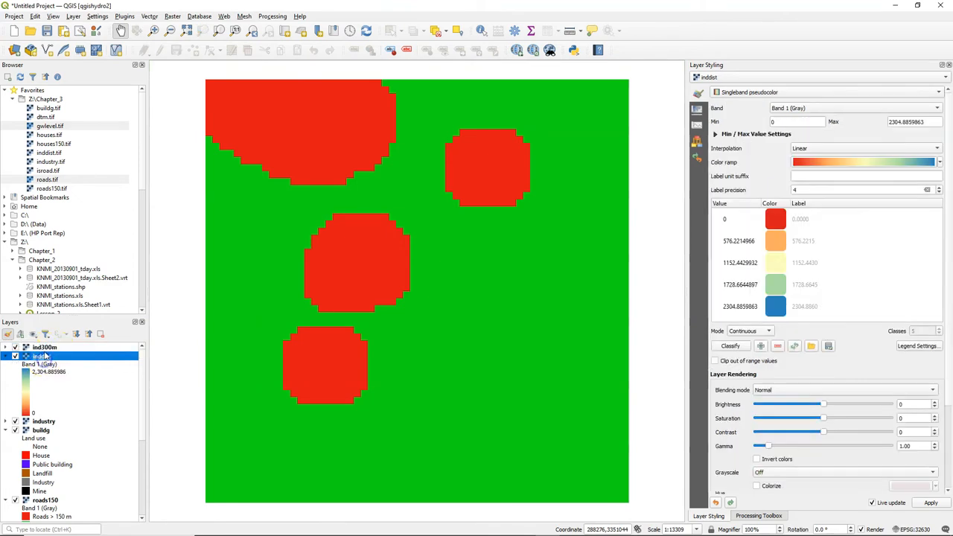
{"action": "left_click", "coordinate": [45, 347]}
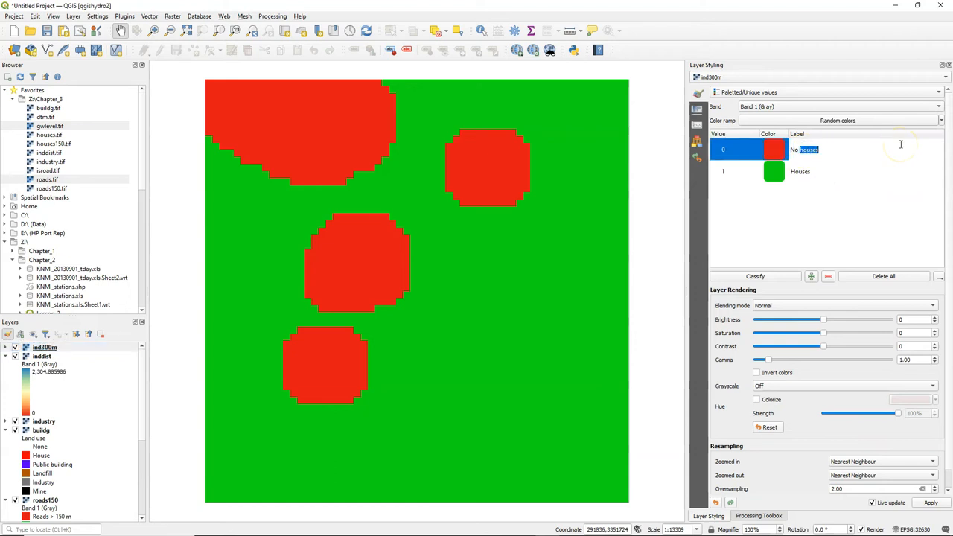
Step: Label value 0 'Industry < 300 m' and value 1 'Industry >= 300 m'
{"action": "left_click", "coordinate": [819, 149]}
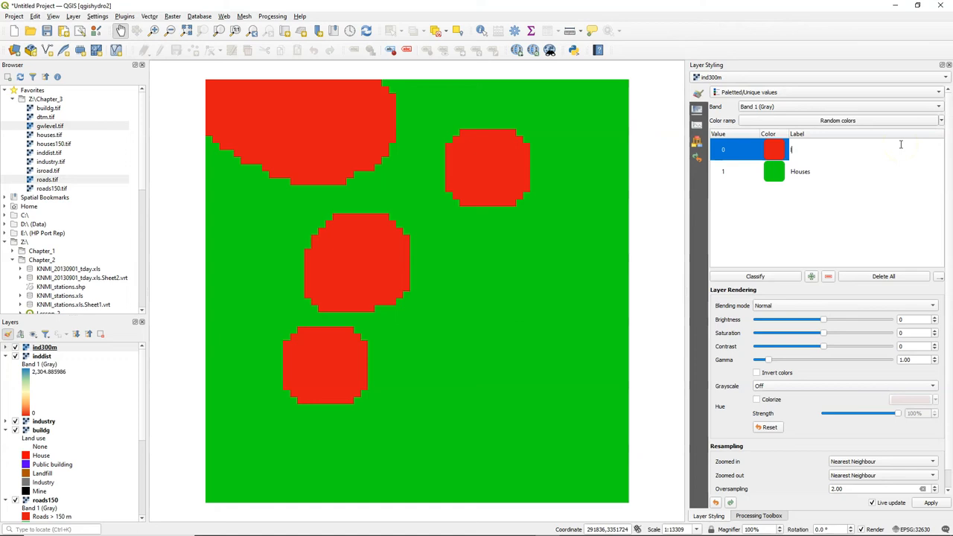
{"action": "type", "text": "Industry"}
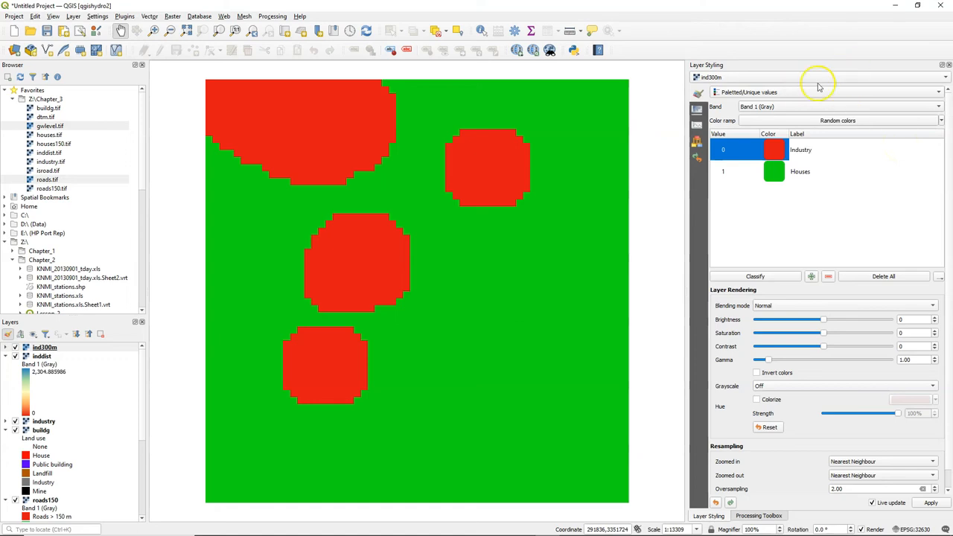
{"action": "mouse_move", "coordinate": [778, 149]}
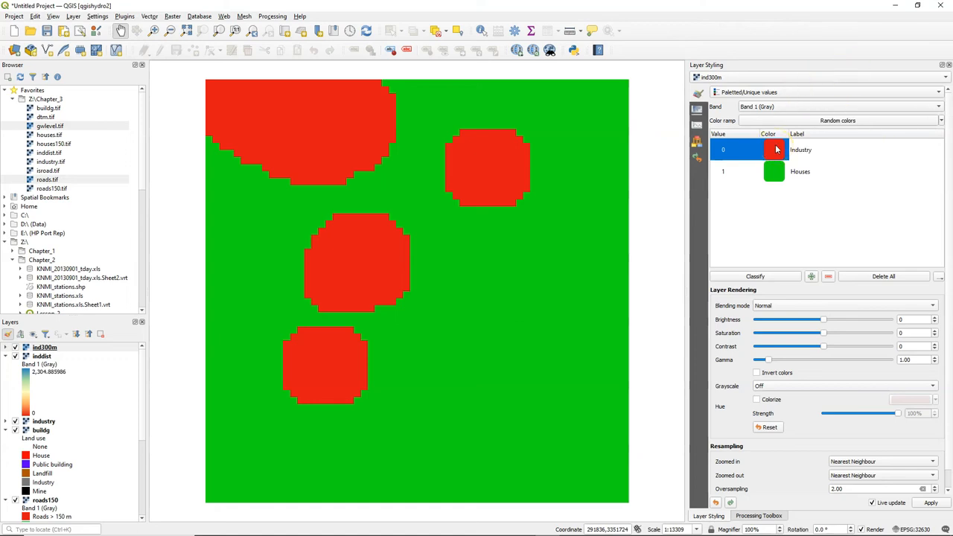
{"action": "double_click", "coordinate": [801, 149]}
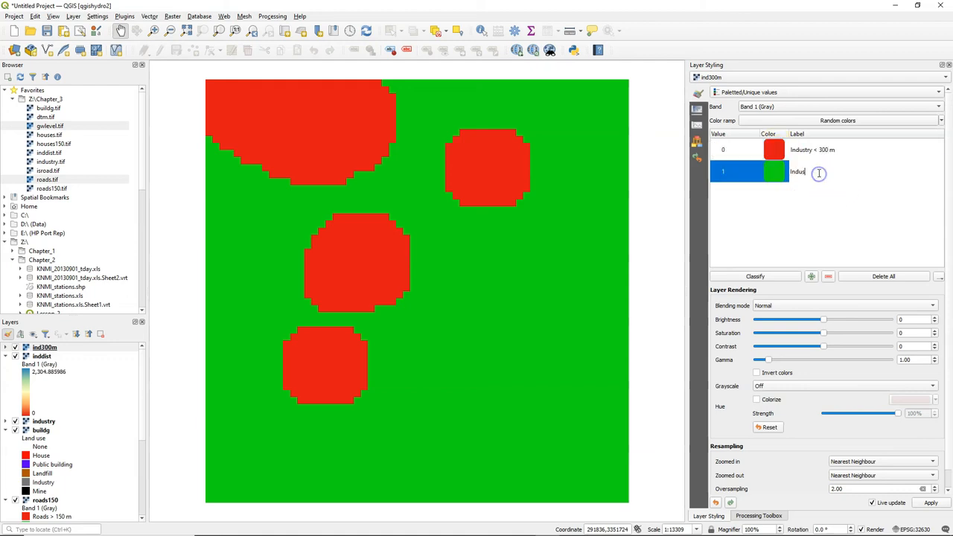
{"action": "type", "text": "Industry >= 300 m"}
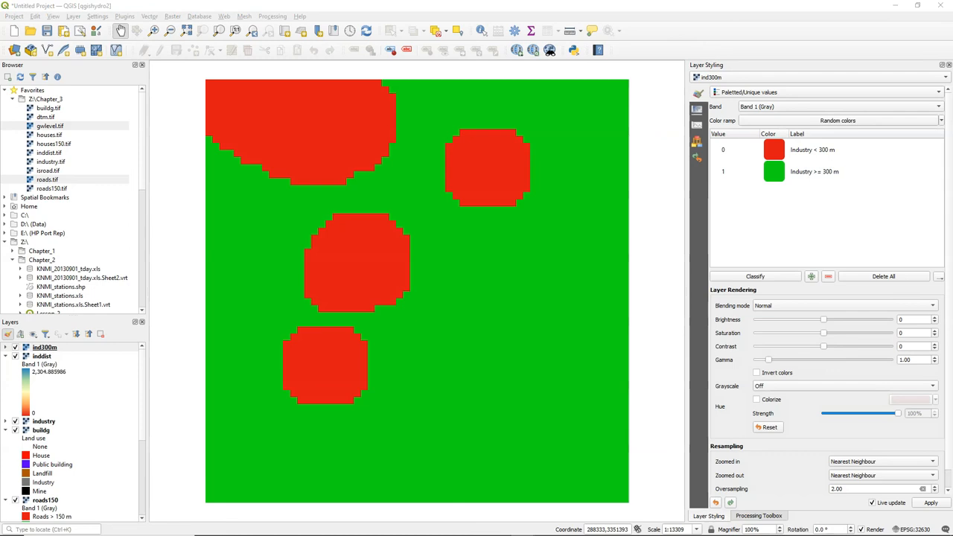